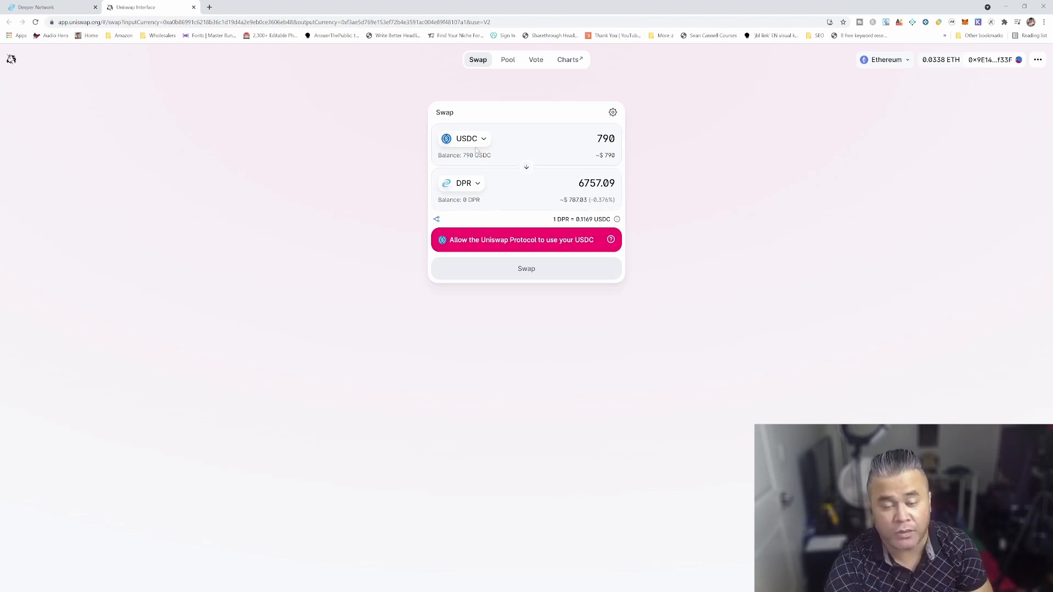
{"action": "mouse_move", "coordinate": [470, 161]}
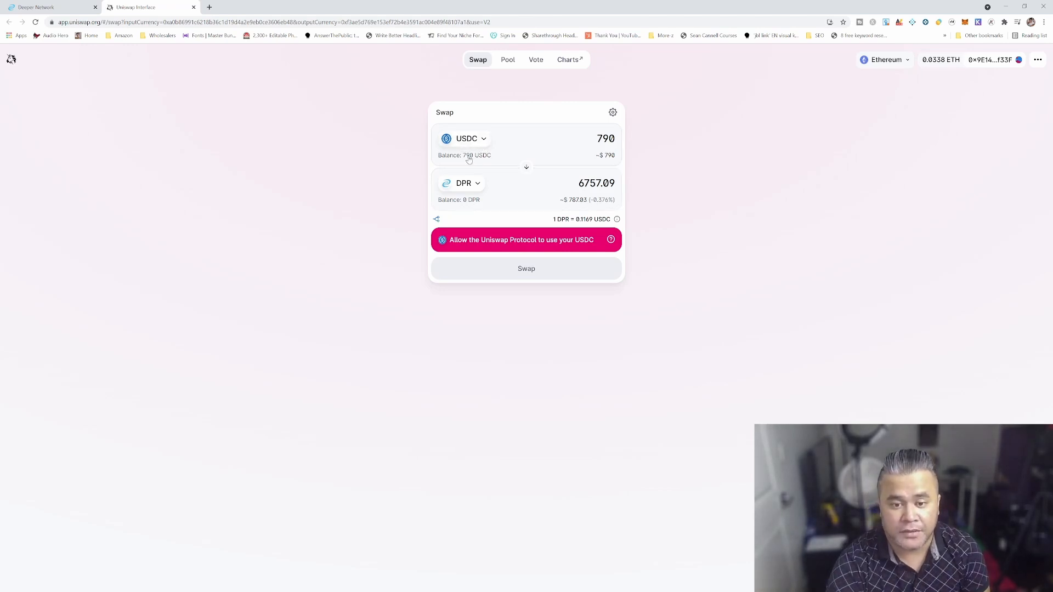
{"action": "mouse_move", "coordinate": [569, 117]}
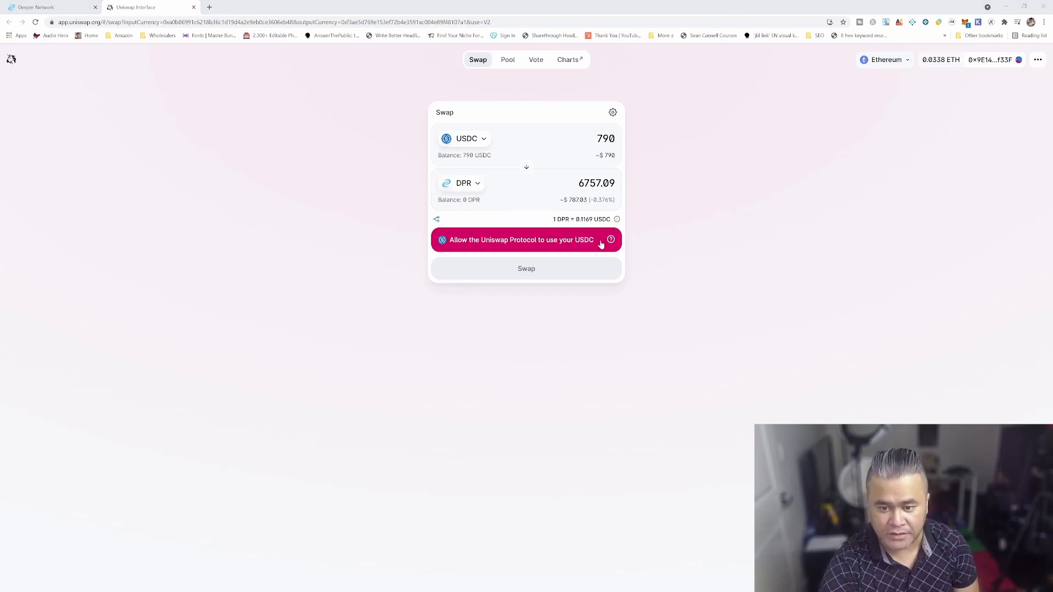
{"action": "mouse_move", "coordinate": [992, 127]}
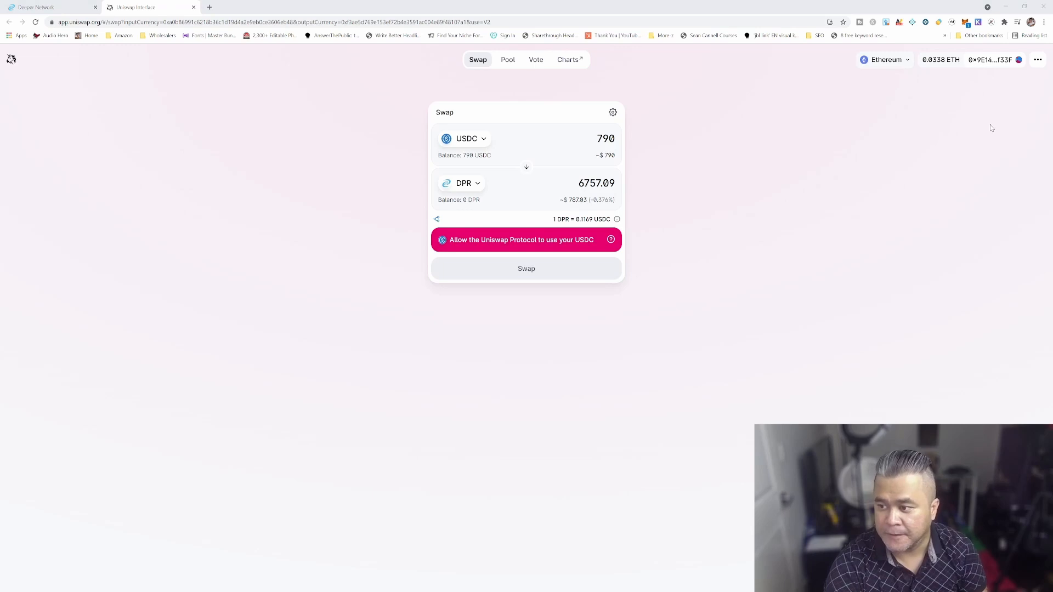
{"action": "mouse_move", "coordinate": [1035, 192]}
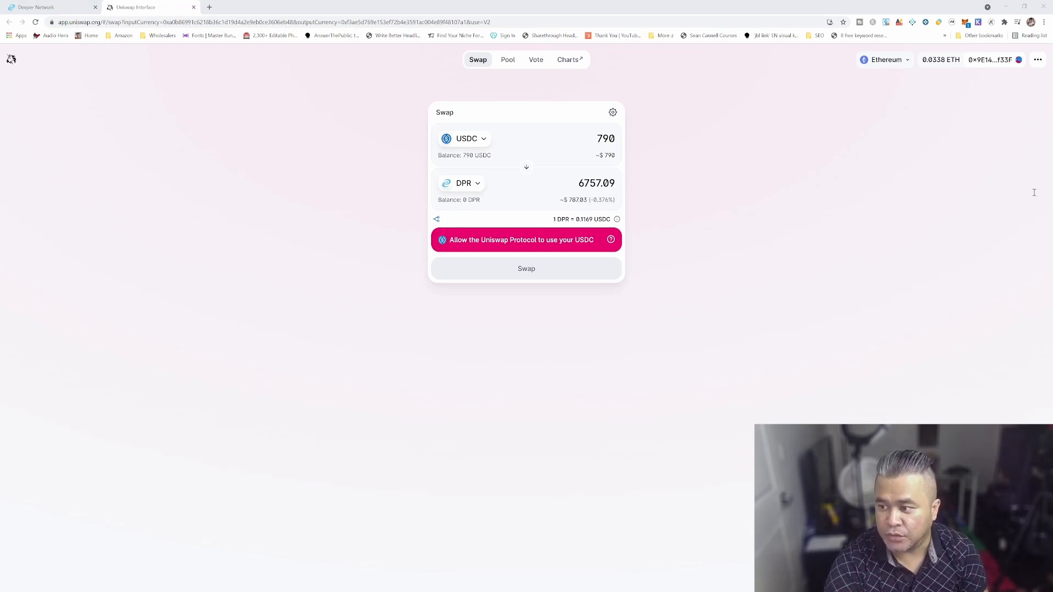
{"action": "mouse_move", "coordinate": [1006, 210]}
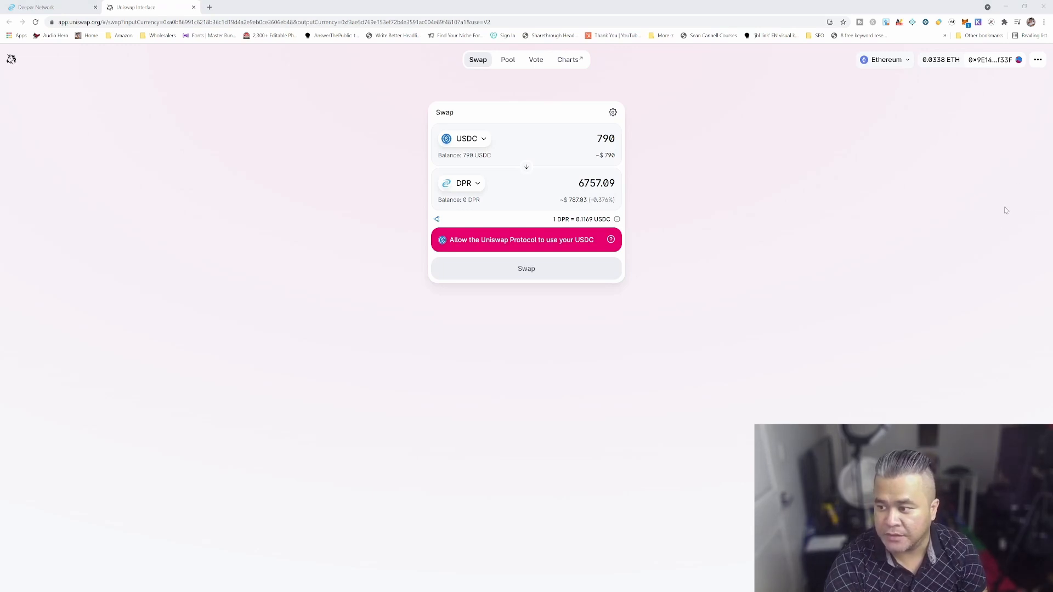
{"action": "mouse_move", "coordinate": [1006, 240]}
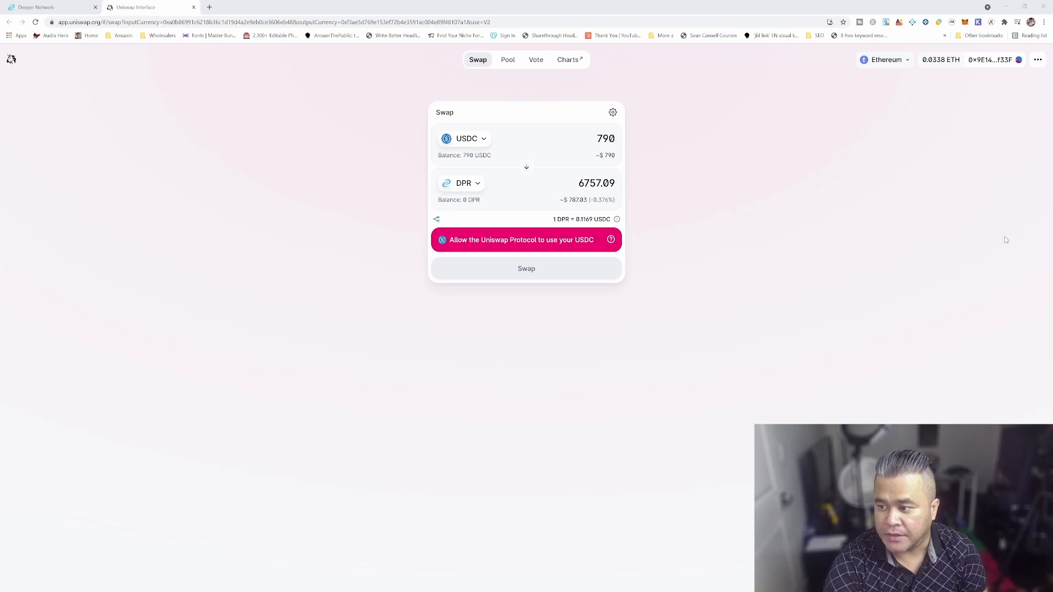
Approve Uniswap to spend the USDC, leaving the approval transaction pending.
{"action": "left_click", "coordinate": [526, 239]}
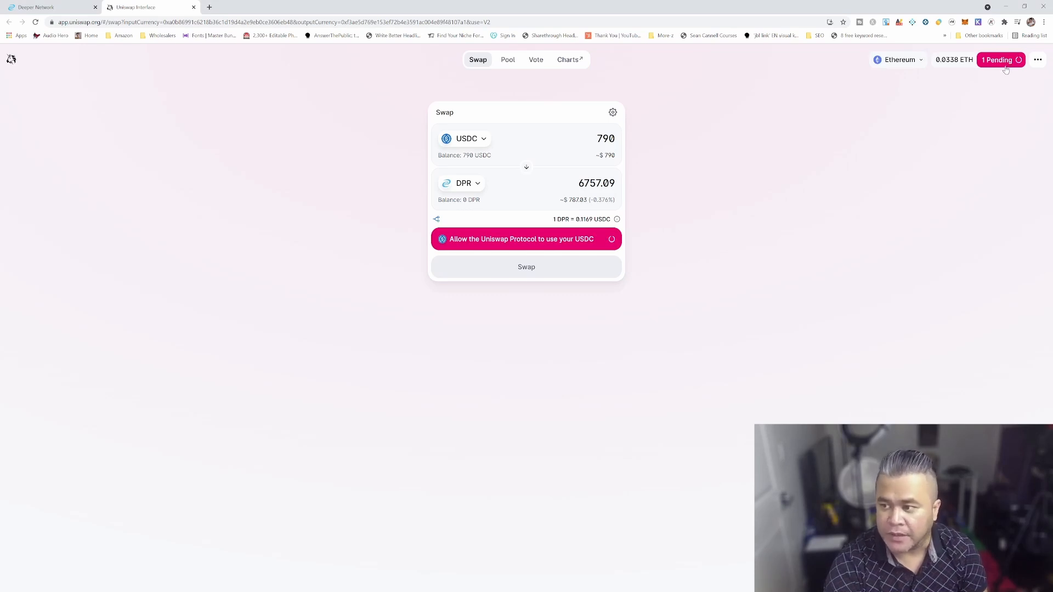
{"action": "mouse_move", "coordinate": [983, 175]}
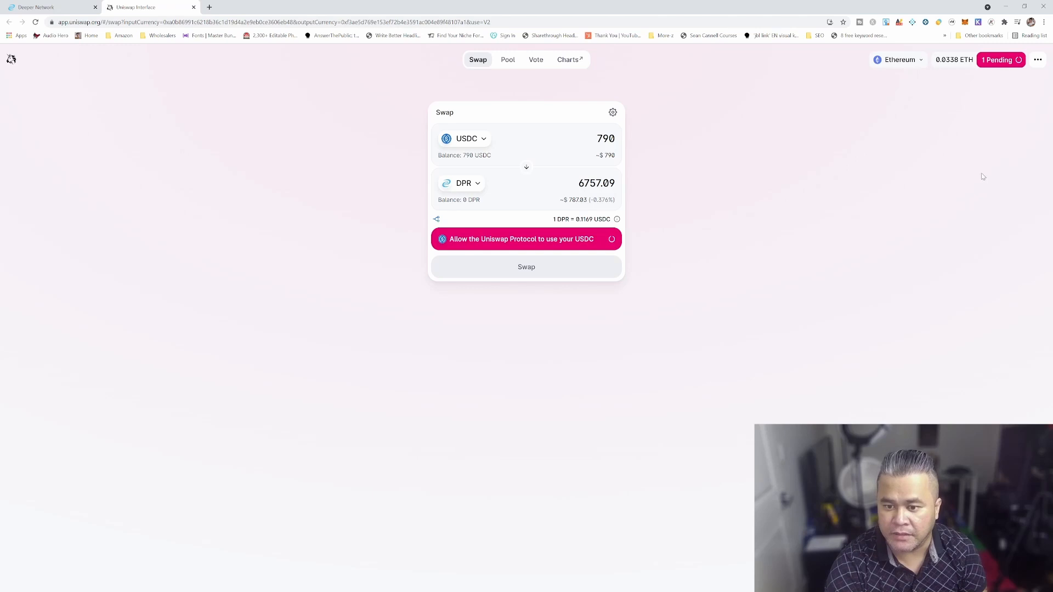
{"action": "mouse_move", "coordinate": [1037, 59]}
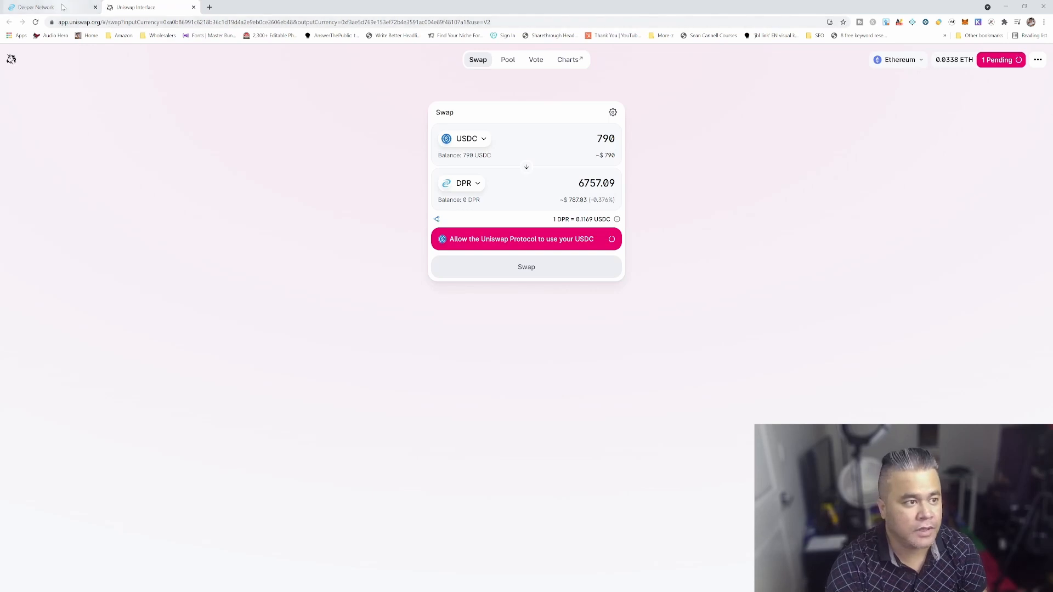
{"action": "left_click", "coordinate": [37, 7]}
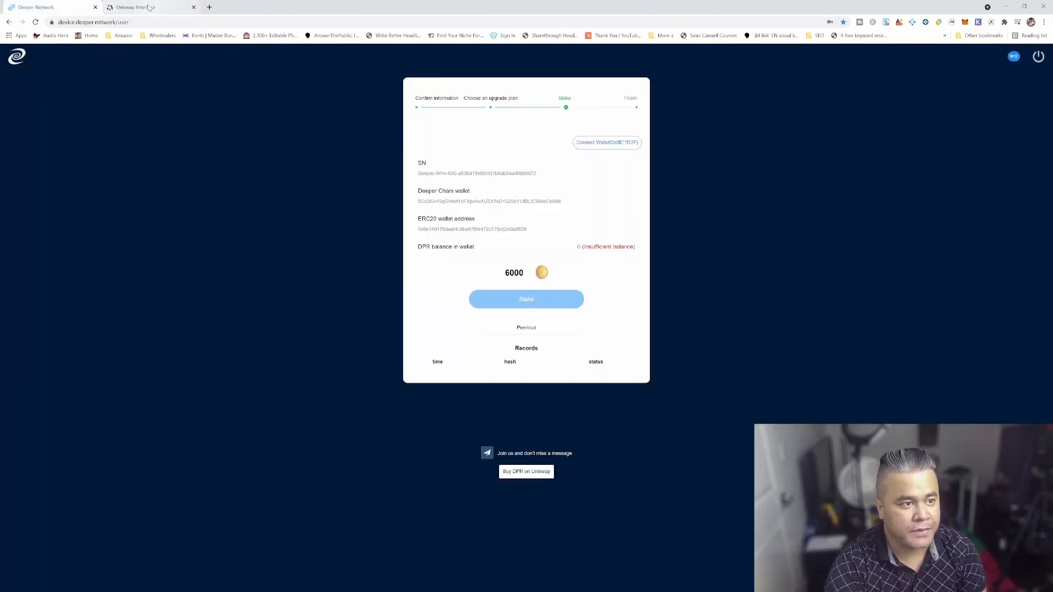
{"action": "left_click", "coordinate": [141, 6]}
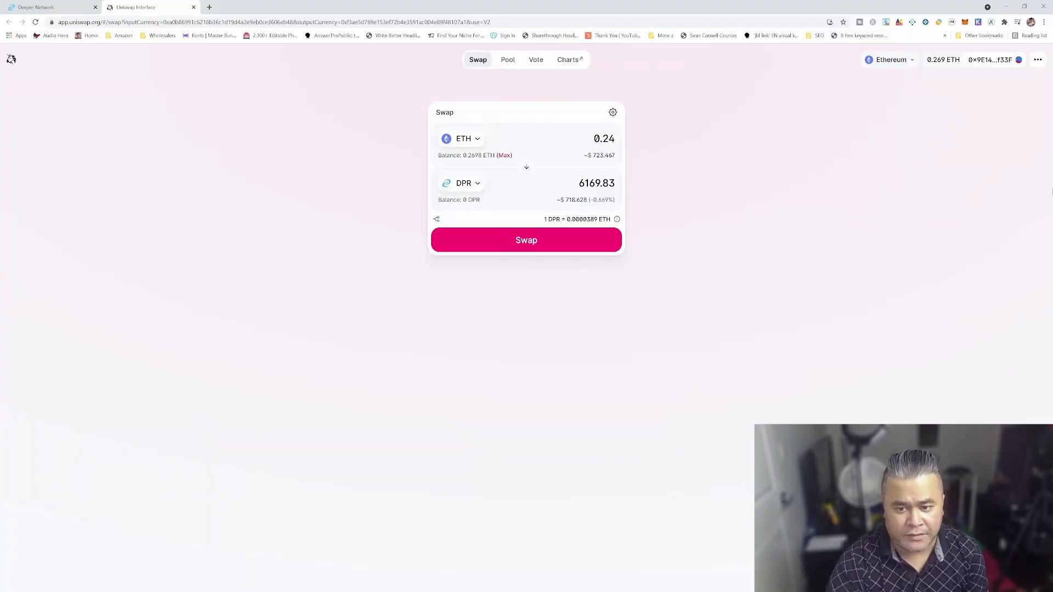
{"action": "mouse_move", "coordinate": [1002, 214]}
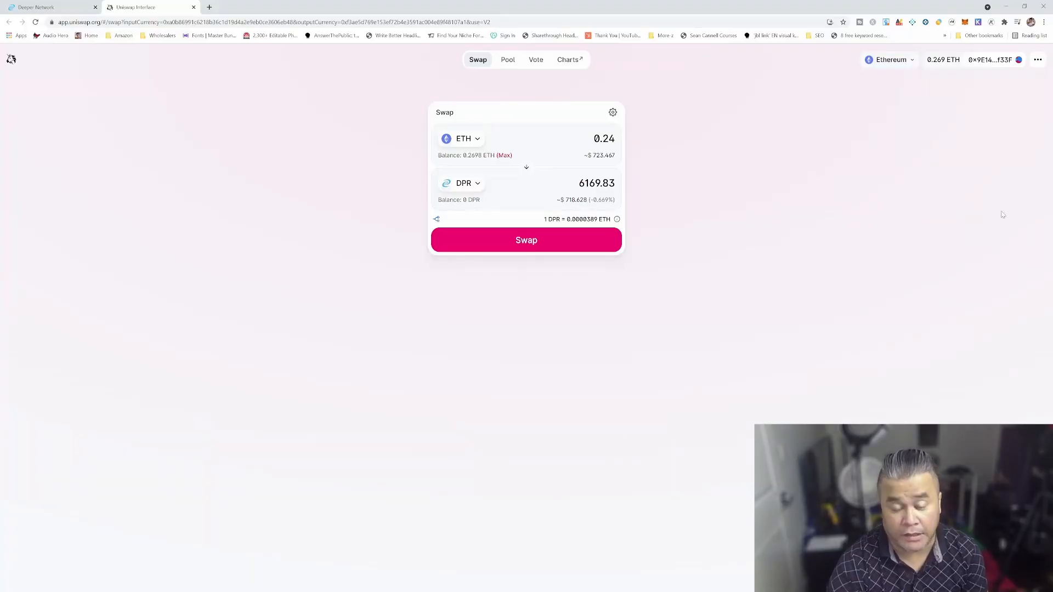
{"action": "mouse_move", "coordinate": [680, 392]}
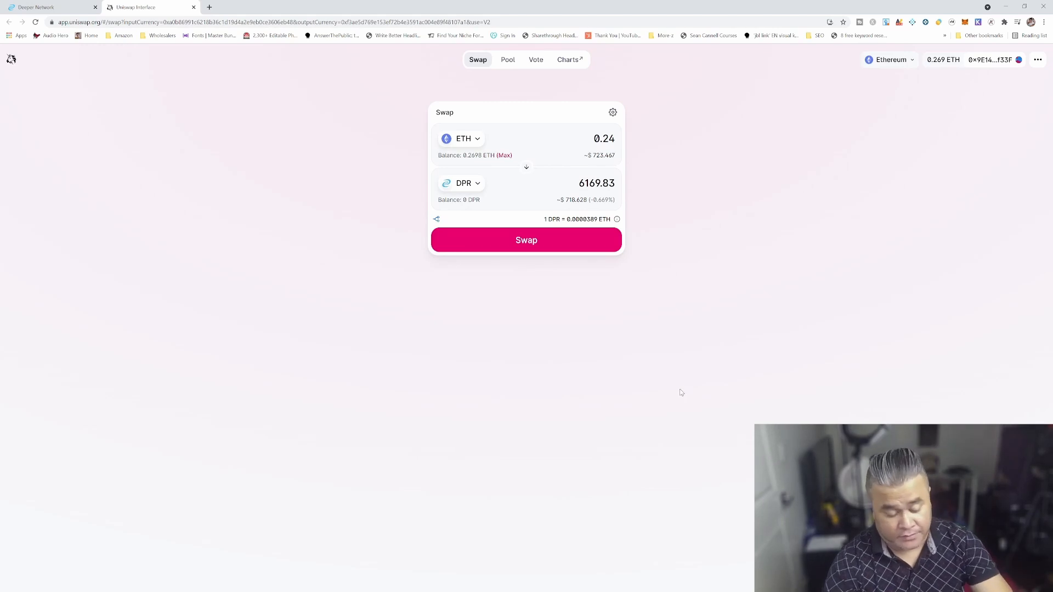
{"action": "mouse_move", "coordinate": [609, 240]}
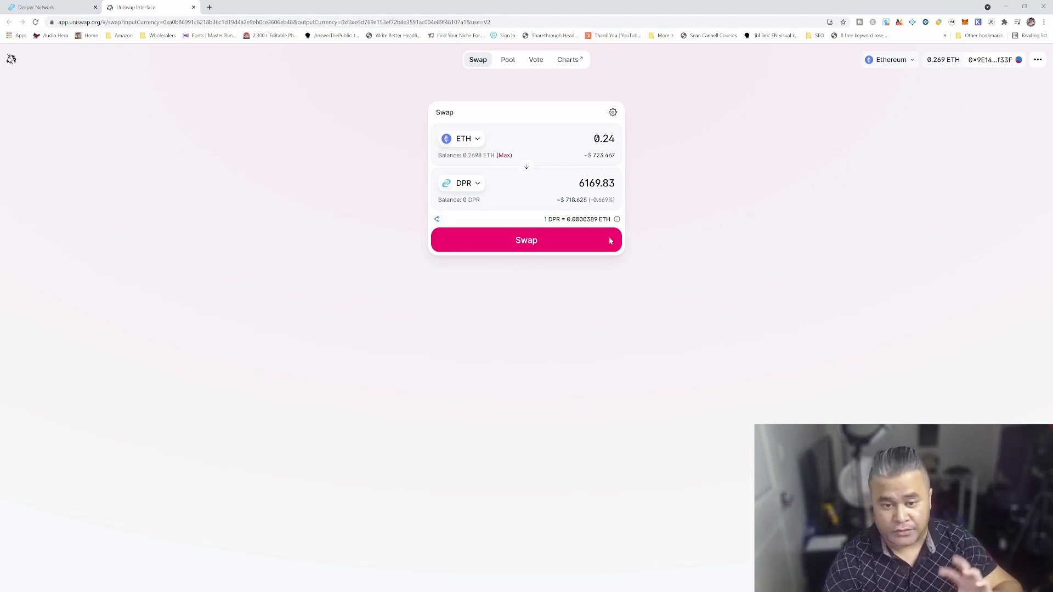
{"action": "mouse_move", "coordinate": [563, 220]}
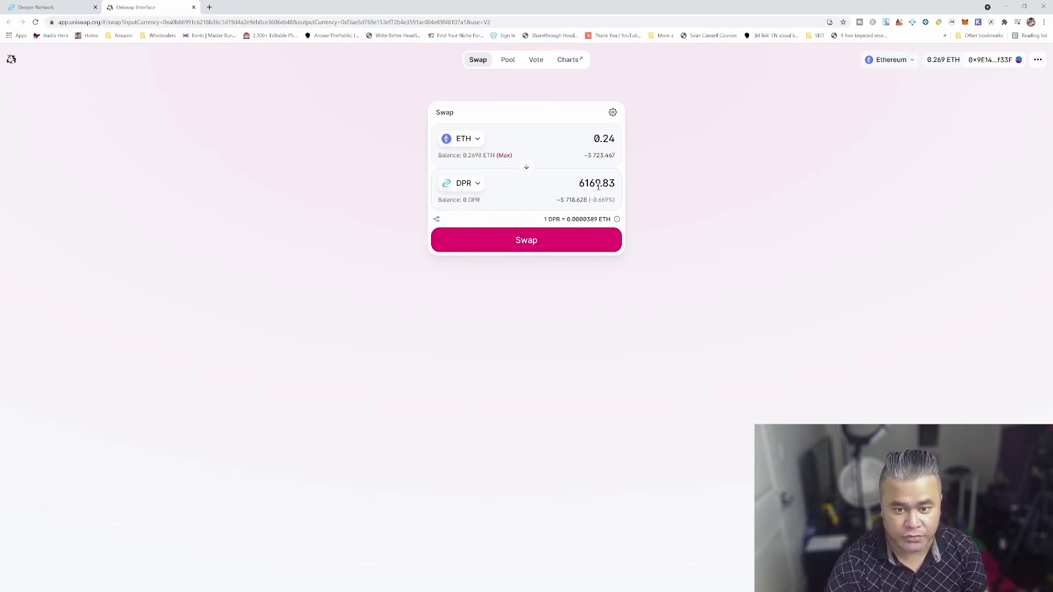
{"action": "mouse_move", "coordinate": [517, 196]}
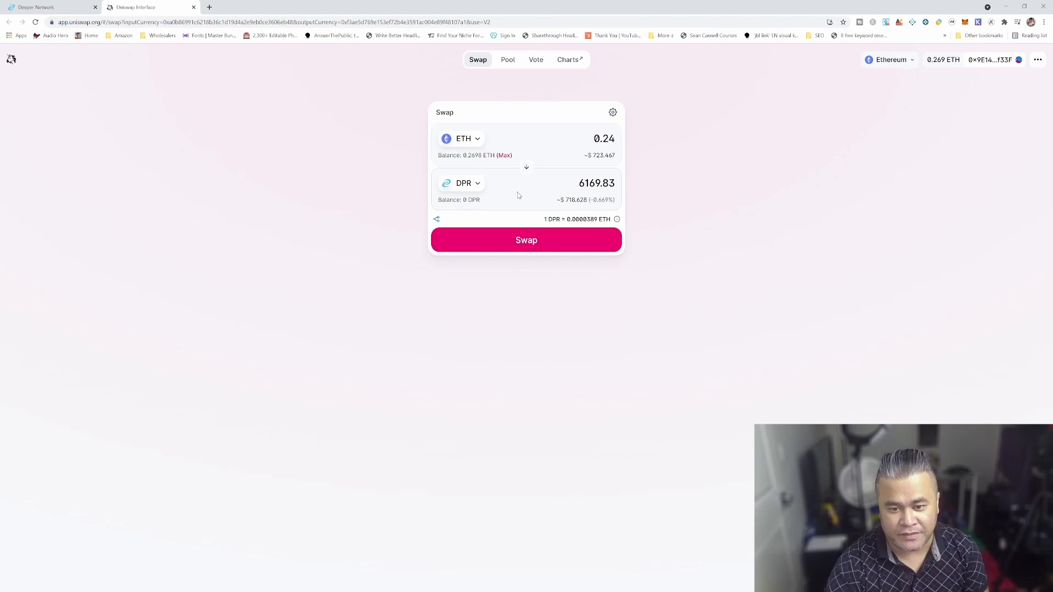
Select the estimated DPR output amount (about 6,169.83) to check it.
{"action": "double_click", "coordinate": [596, 183]}
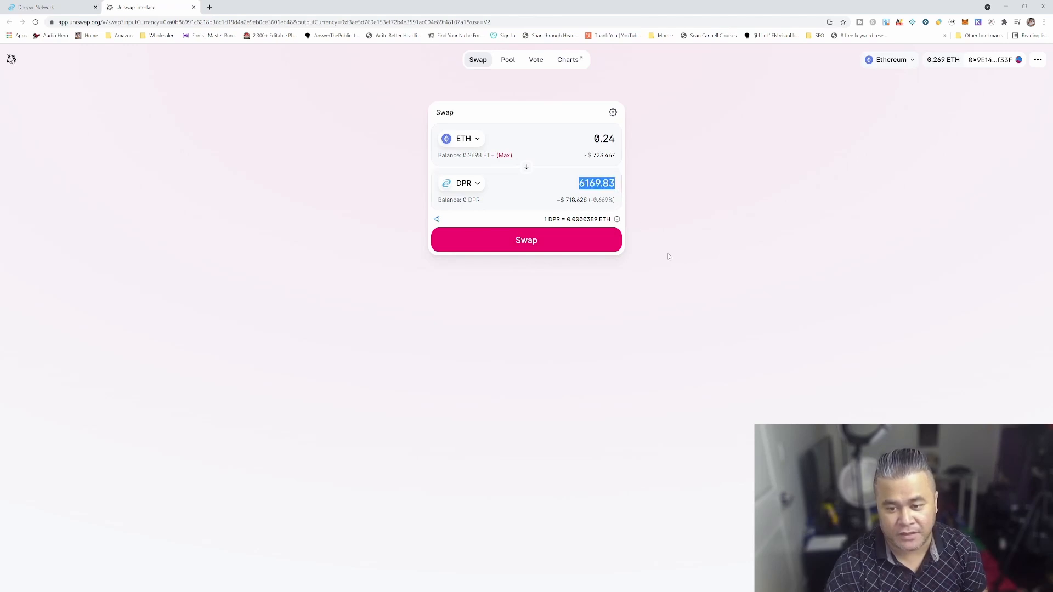
Submit the 0.24 ETH for DPR swap, then dismiss the rejected-transaction error.
{"action": "left_click", "coordinate": [525, 240]}
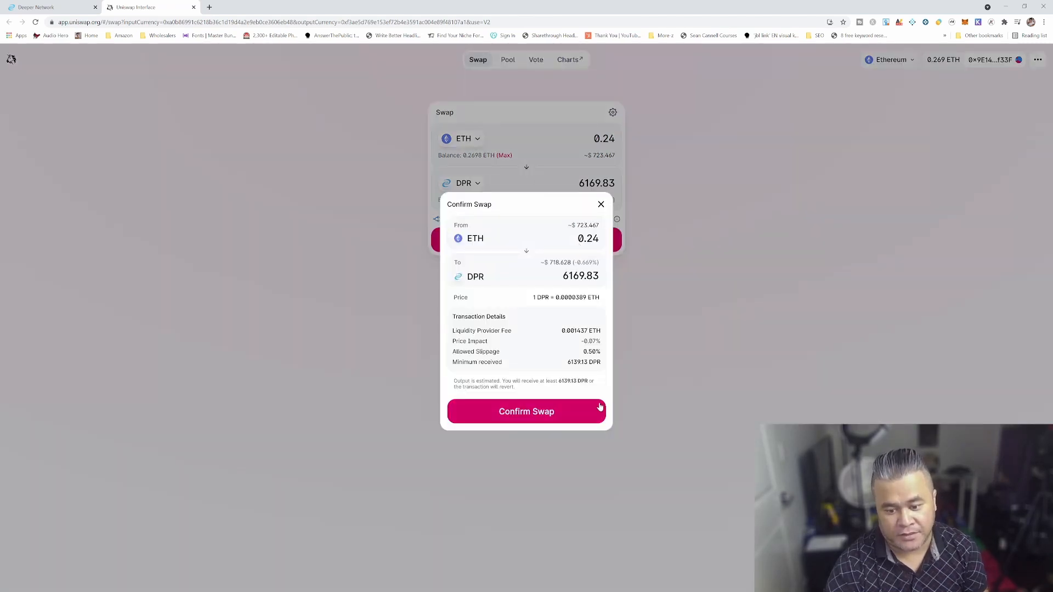
{"action": "left_click", "coordinate": [526, 411]}
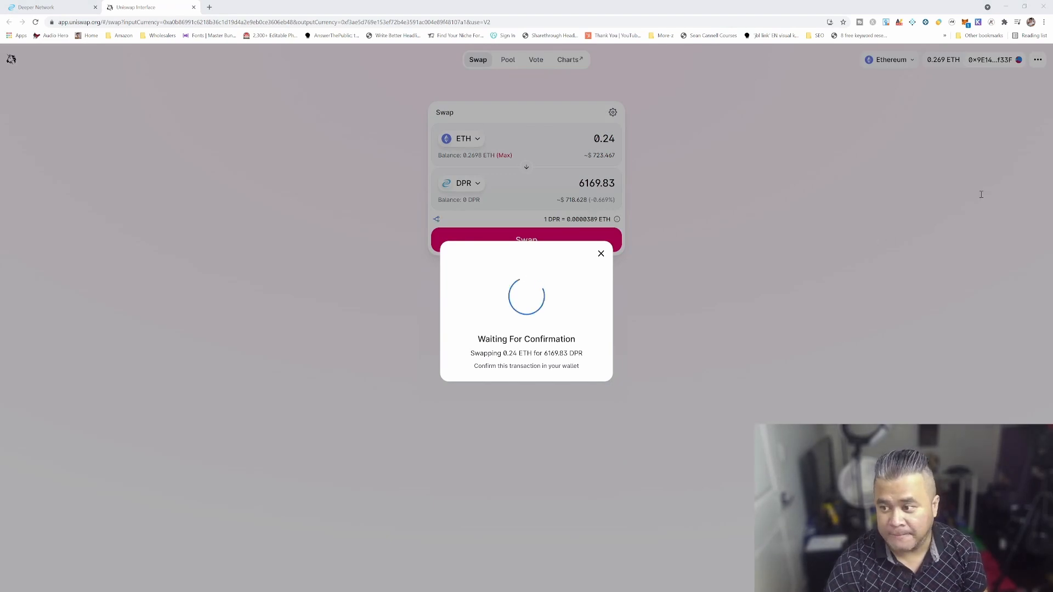
{"action": "mouse_move", "coordinate": [1010, 148]}
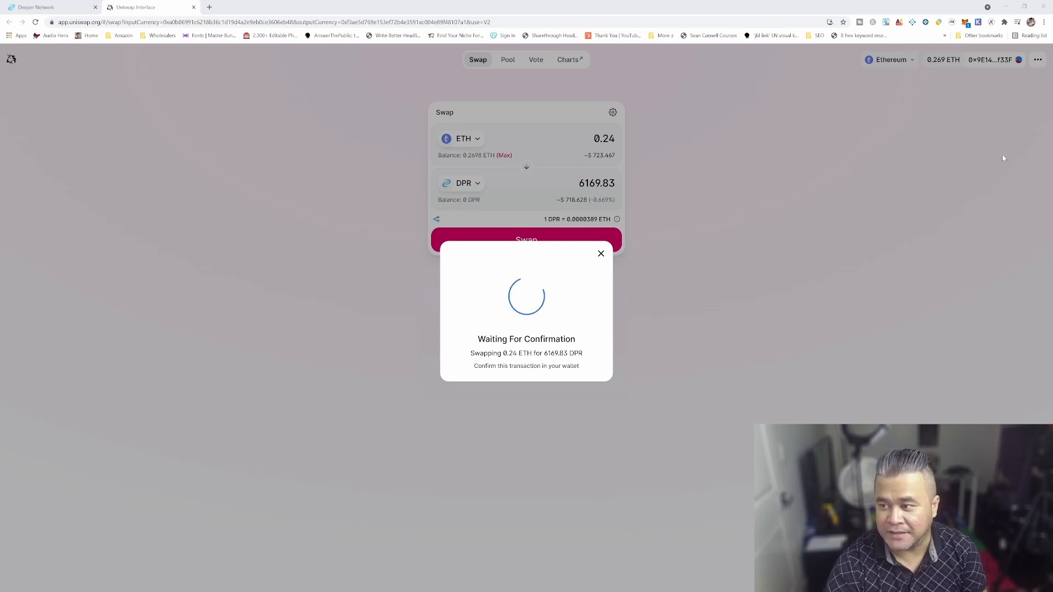
{"action": "mouse_move", "coordinate": [516, 297]}
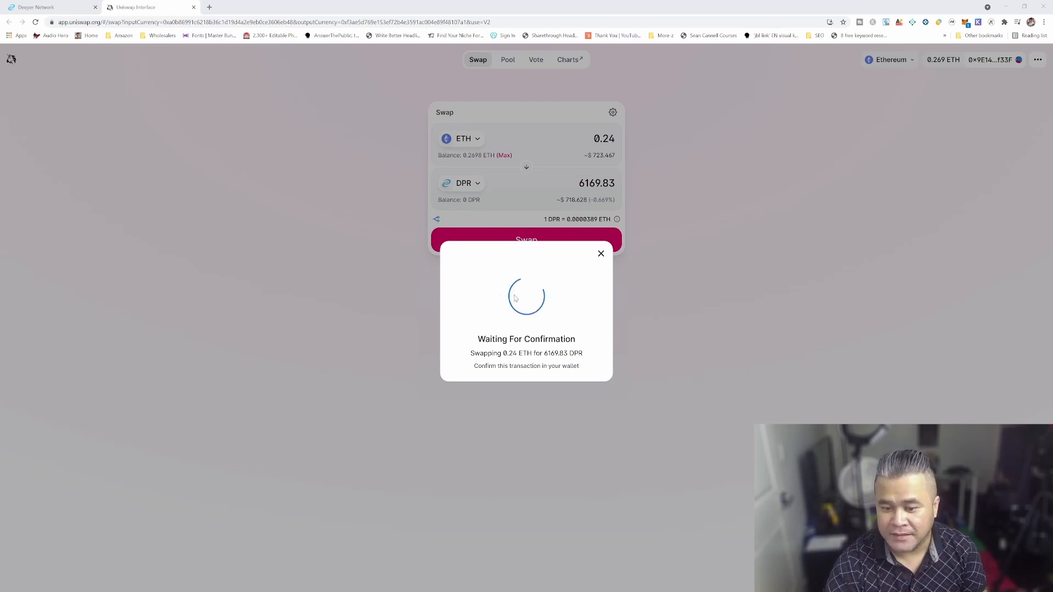
{"action": "mouse_move", "coordinate": [932, 247]}
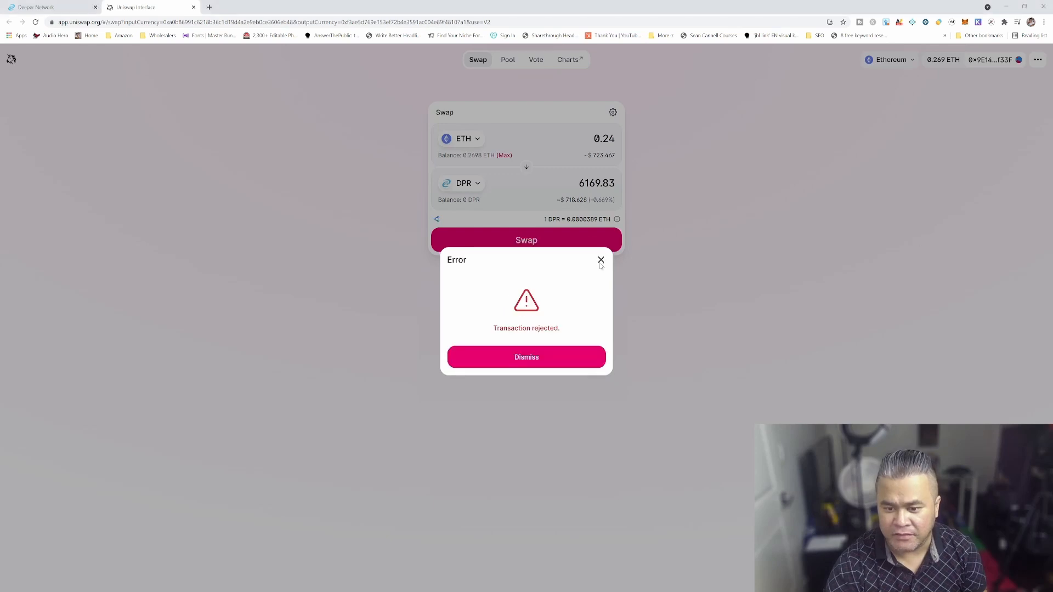
{"action": "left_click", "coordinate": [526, 356]}
{"action": "type", "text": "0.235"}
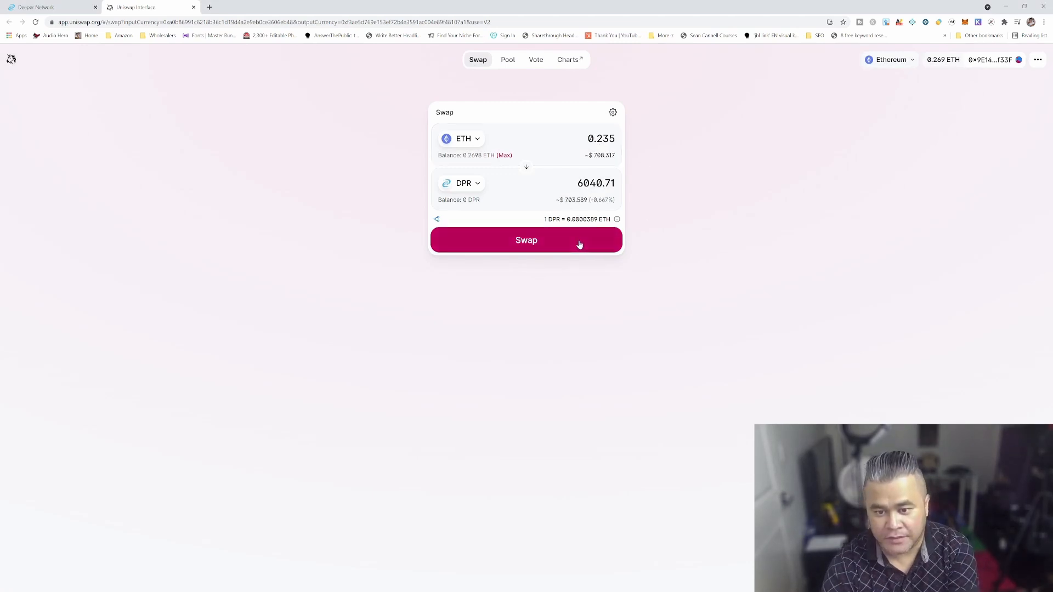
Submit the swap of 0.235 ETH for about 6,040.81 DPR and close the submitted notice.
{"action": "left_click", "coordinate": [525, 240]}
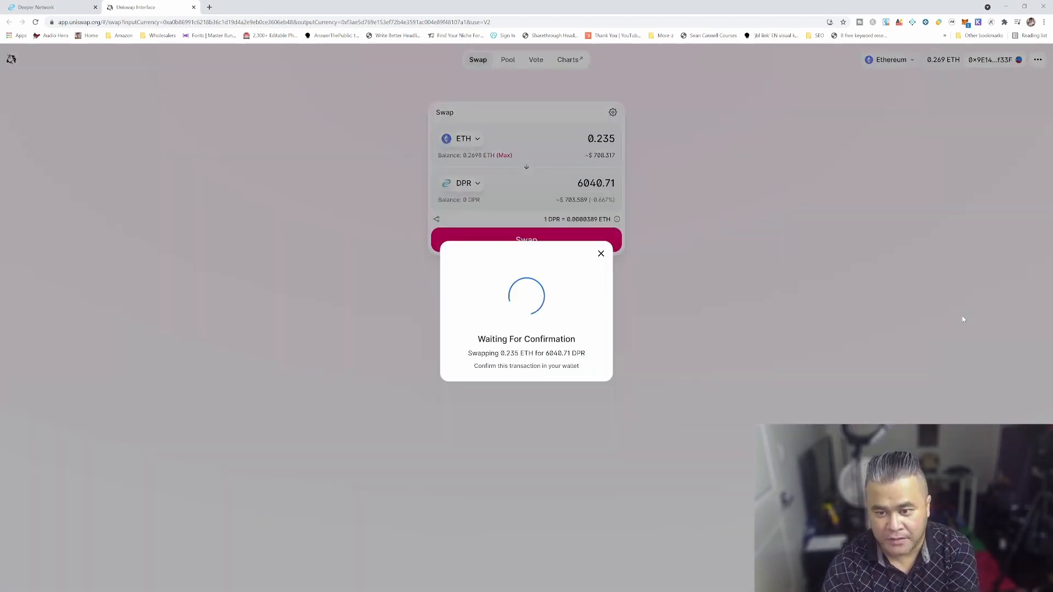
{"action": "mouse_move", "coordinate": [1000, 195]}
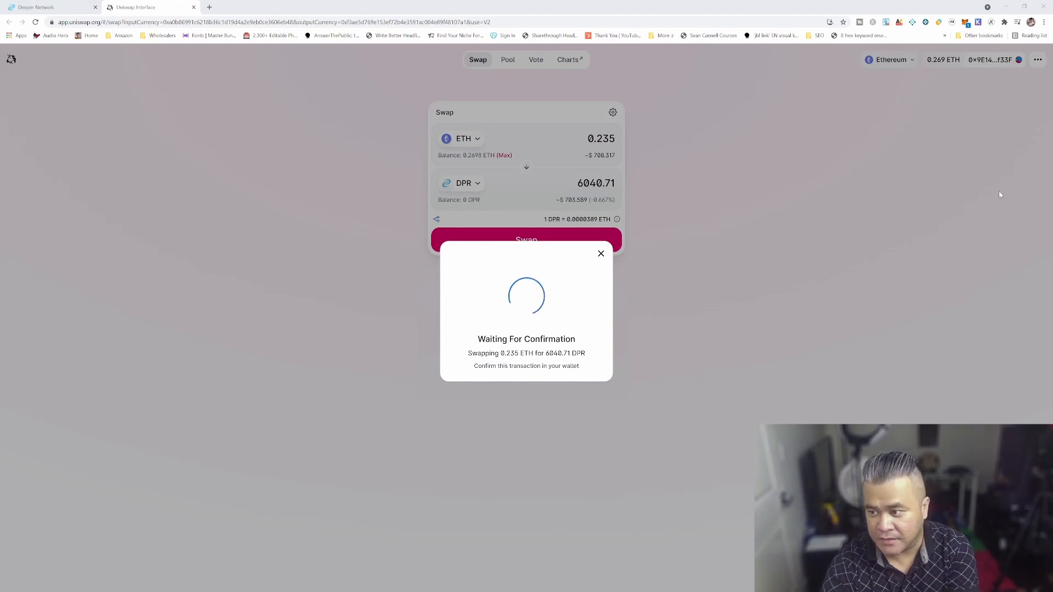
{"action": "mouse_move", "coordinate": [989, 184]}
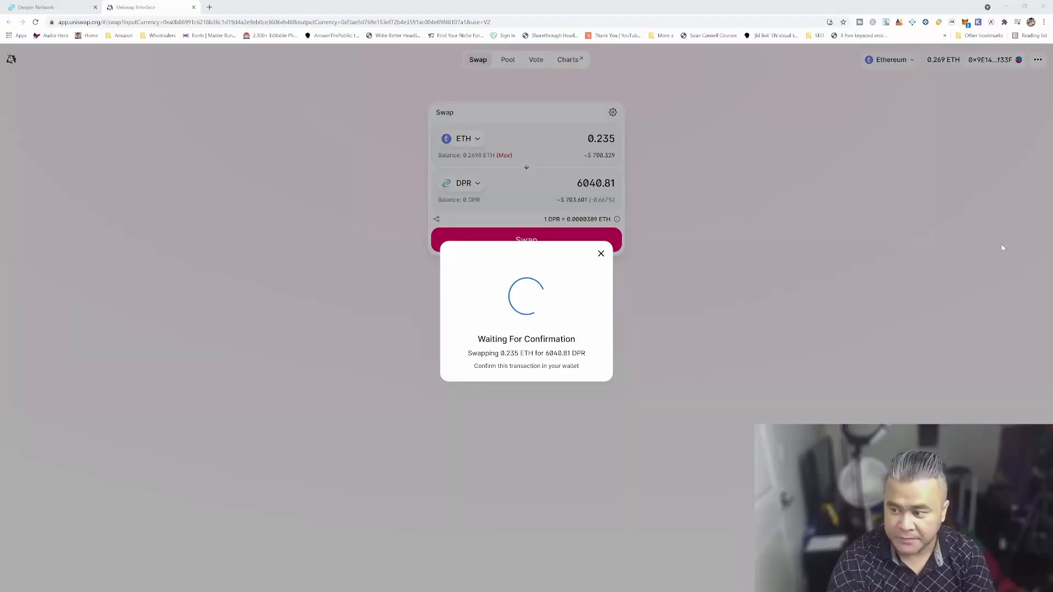
{"action": "mouse_move", "coordinate": [1009, 246]}
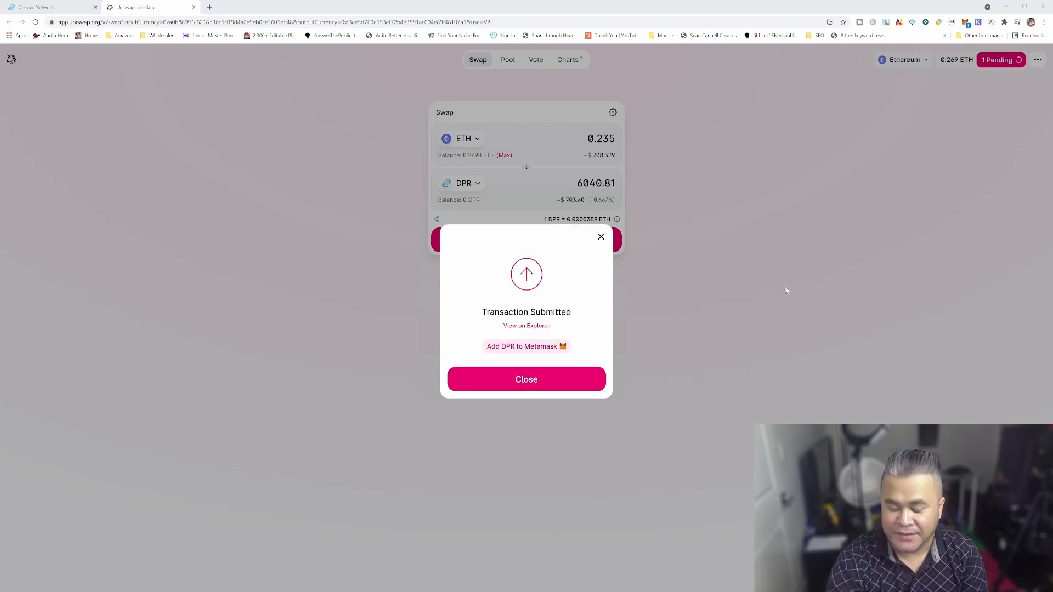
{"action": "mouse_move", "coordinate": [819, 95]}
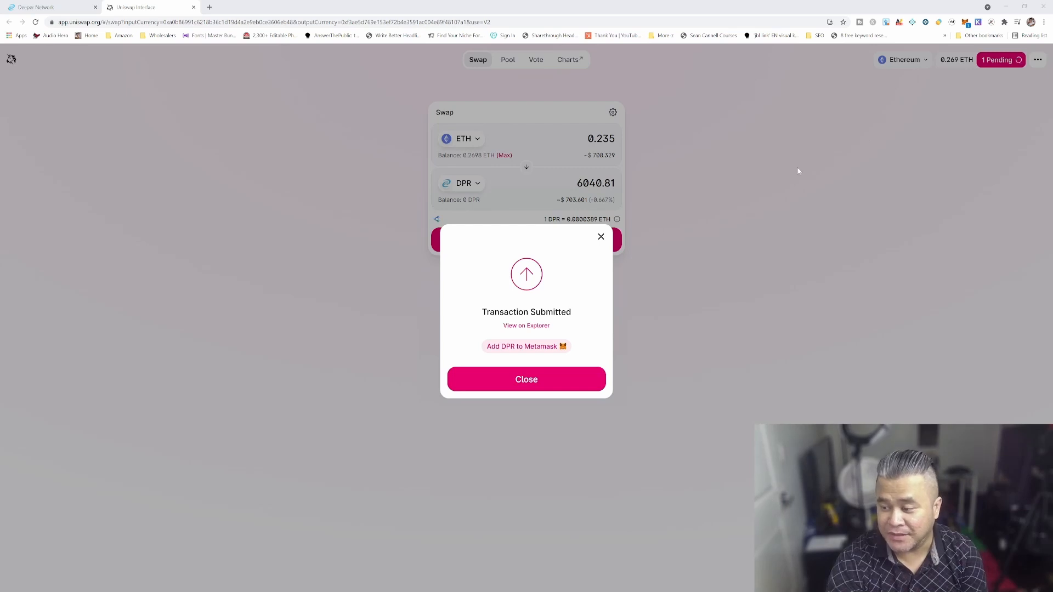
{"action": "mouse_move", "coordinate": [587, 304]}
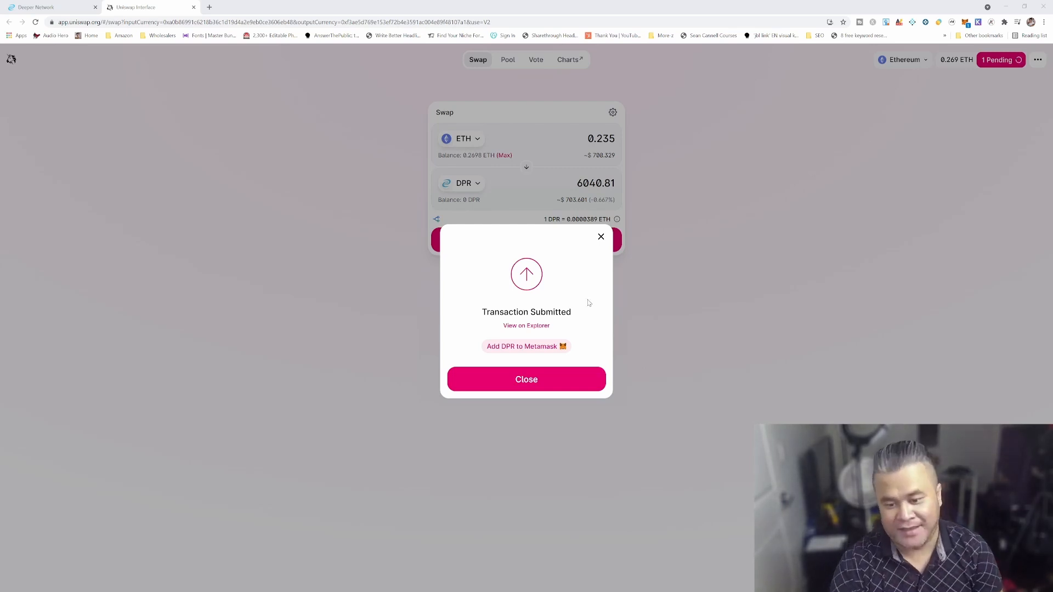
{"action": "mouse_move", "coordinate": [540, 346]}
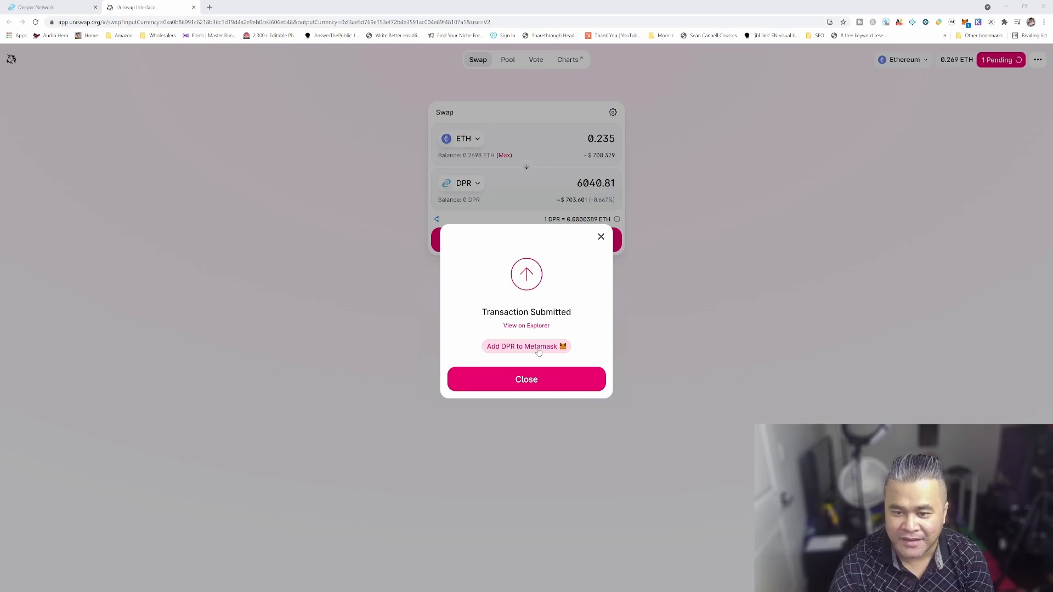
{"action": "mouse_move", "coordinate": [562, 264]}
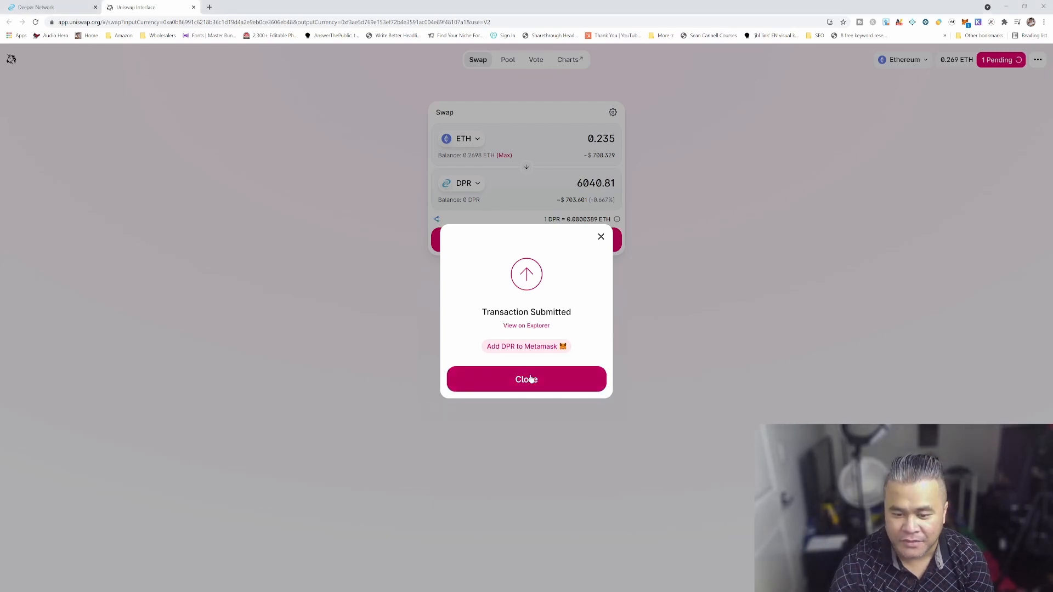
{"action": "left_click", "coordinate": [525, 379]}
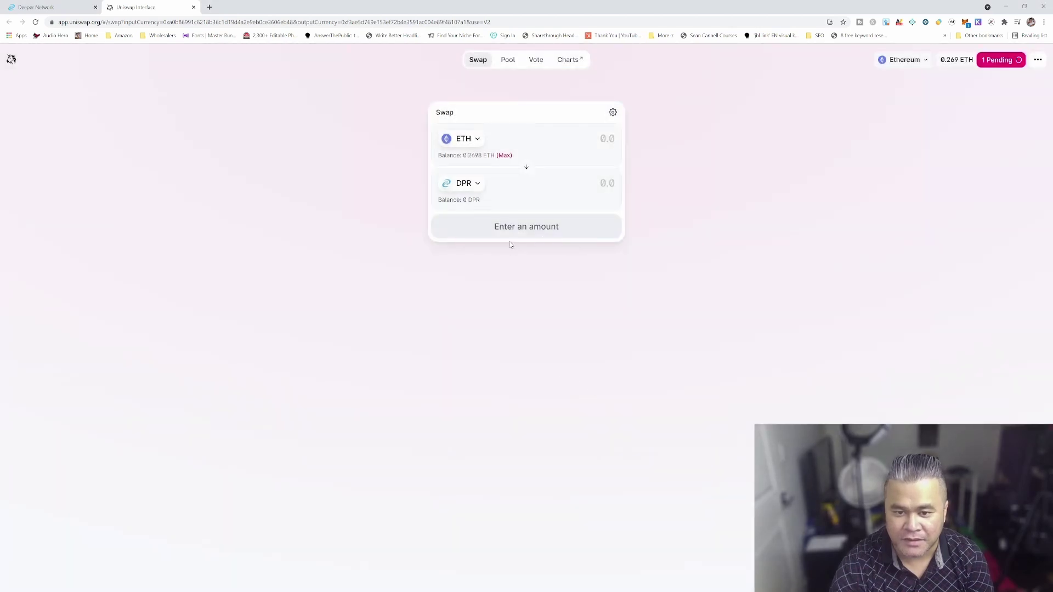
Review recent transactions in the Account panel confirming 6,041 DPR, then close it.
{"action": "left_click", "coordinate": [998, 60]}
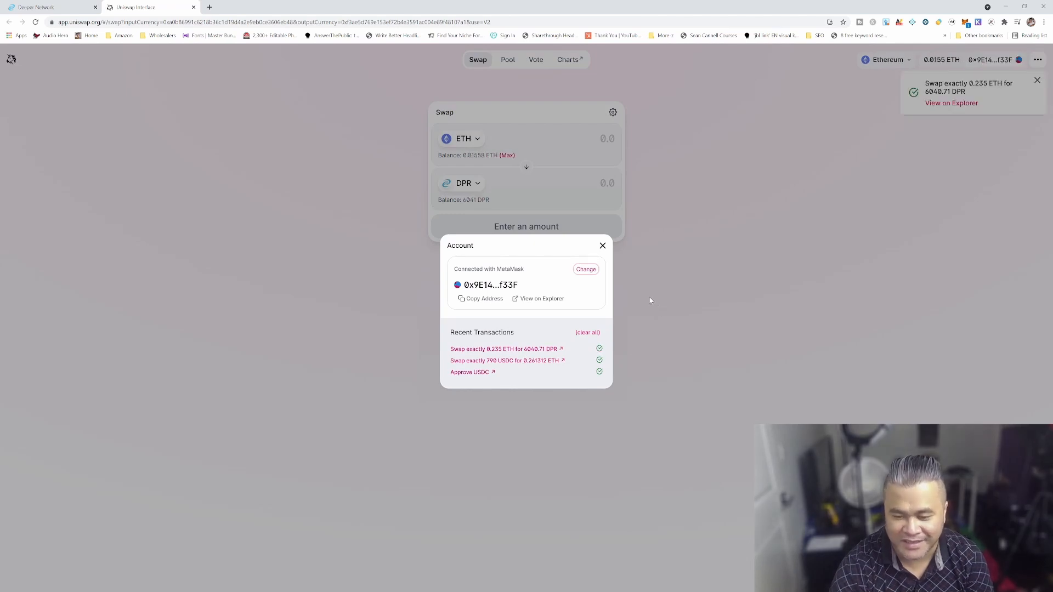
{"action": "mouse_move", "coordinate": [634, 260]}
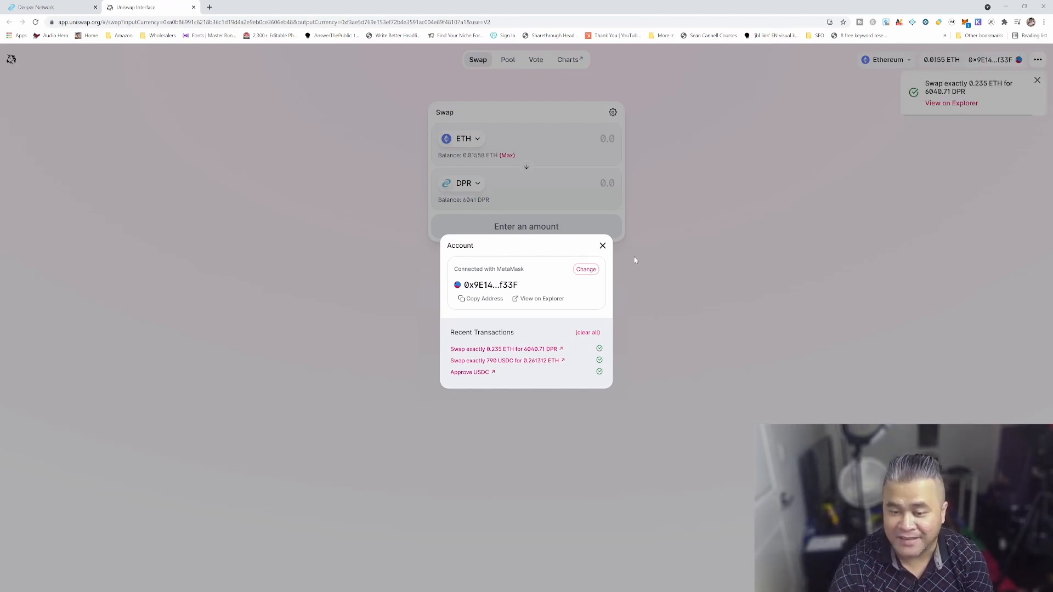
{"action": "left_click", "coordinate": [602, 245]}
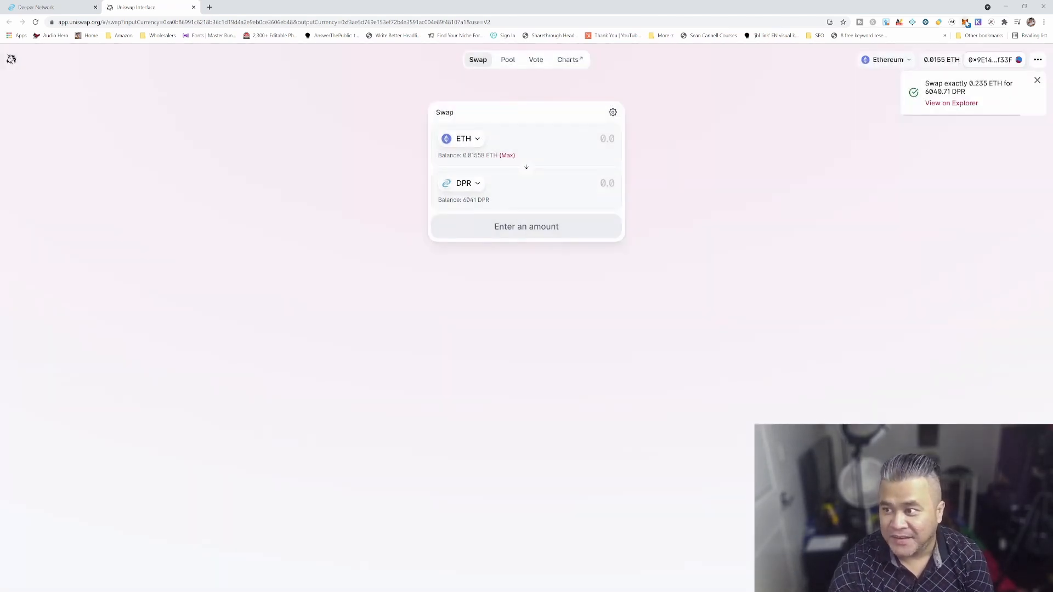
{"action": "mouse_move", "coordinate": [974, 195]}
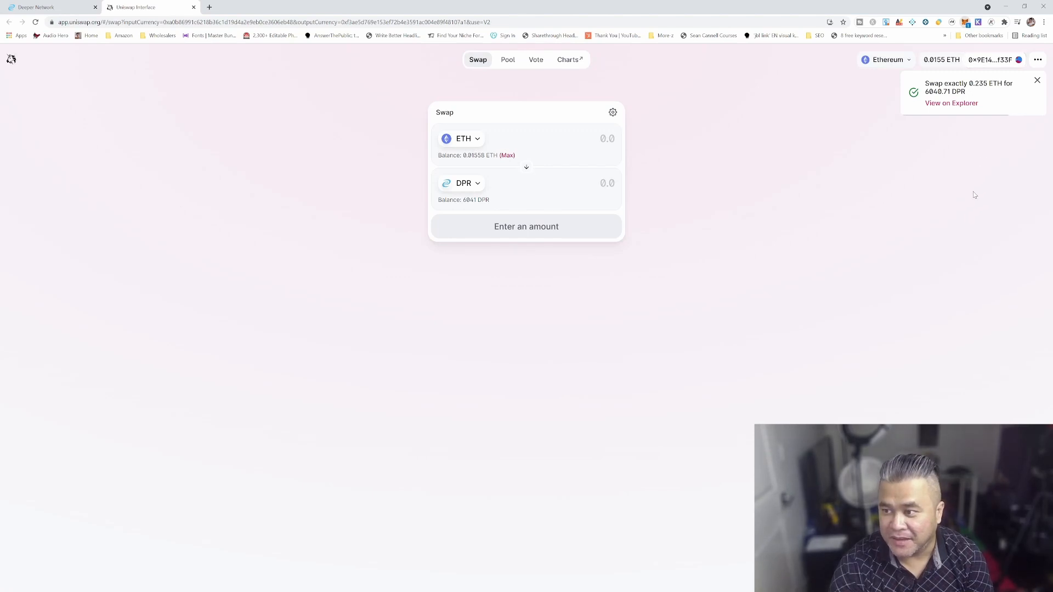
{"action": "mouse_move", "coordinate": [903, 113]}
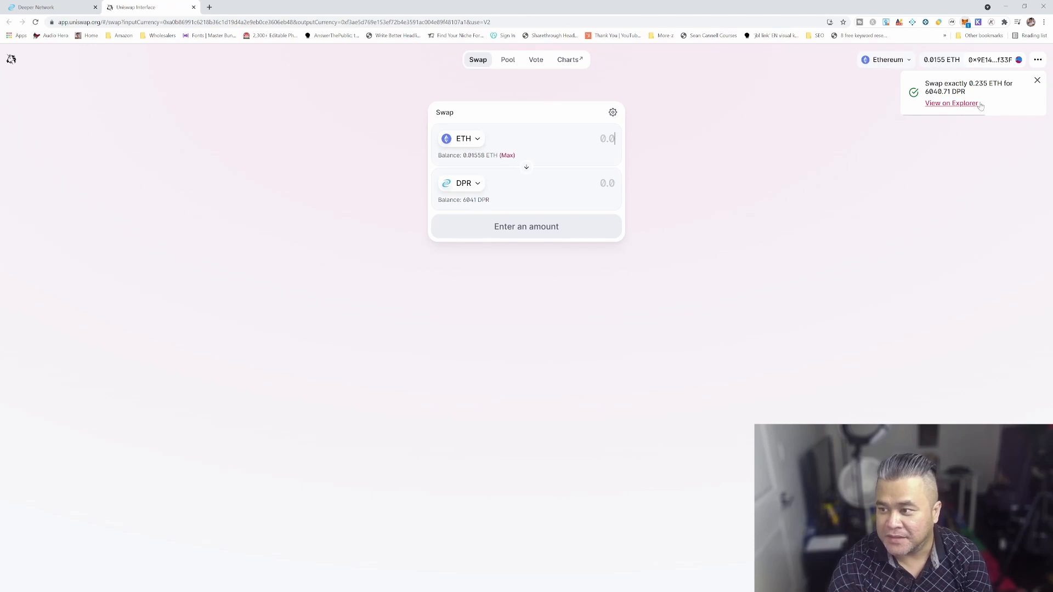
Dismiss the completed-swap notification and the transaction-rejected error dialog.
{"action": "left_click", "coordinate": [1037, 80]}
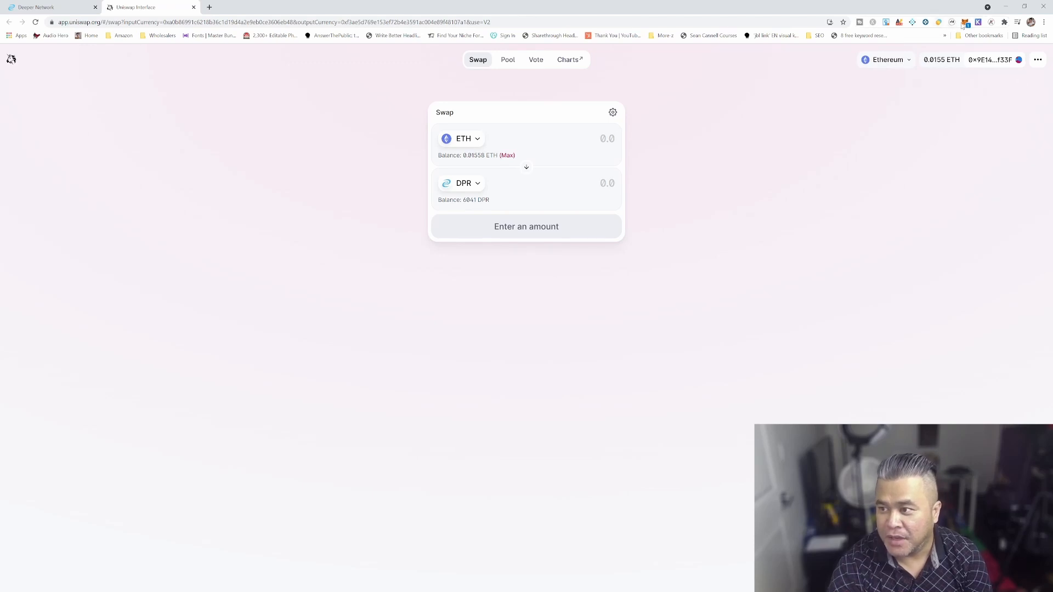
{"action": "mouse_move", "coordinate": [917, 220]}
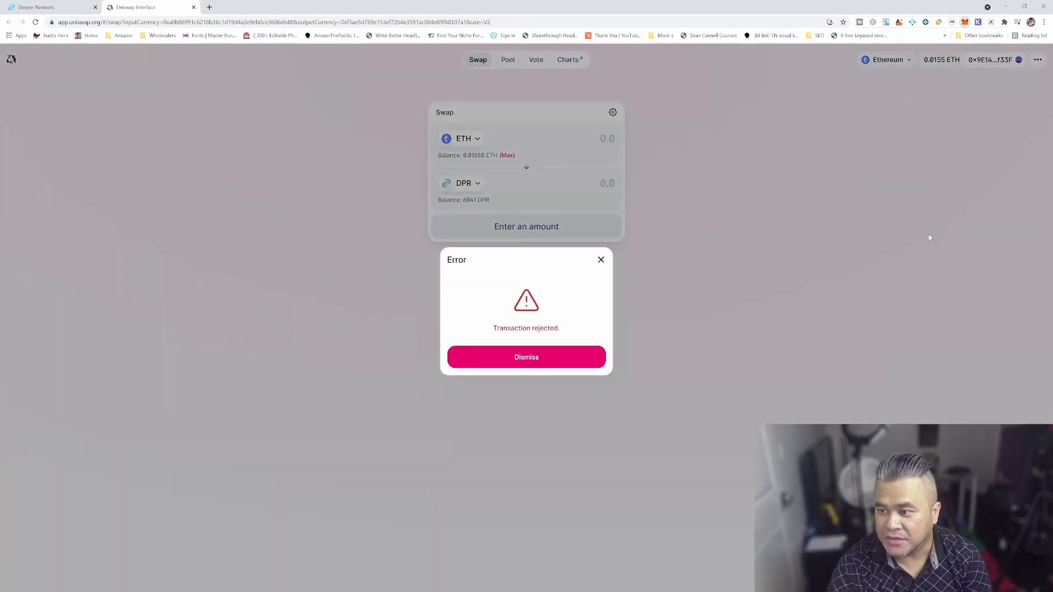
{"action": "left_click", "coordinate": [527, 357]}
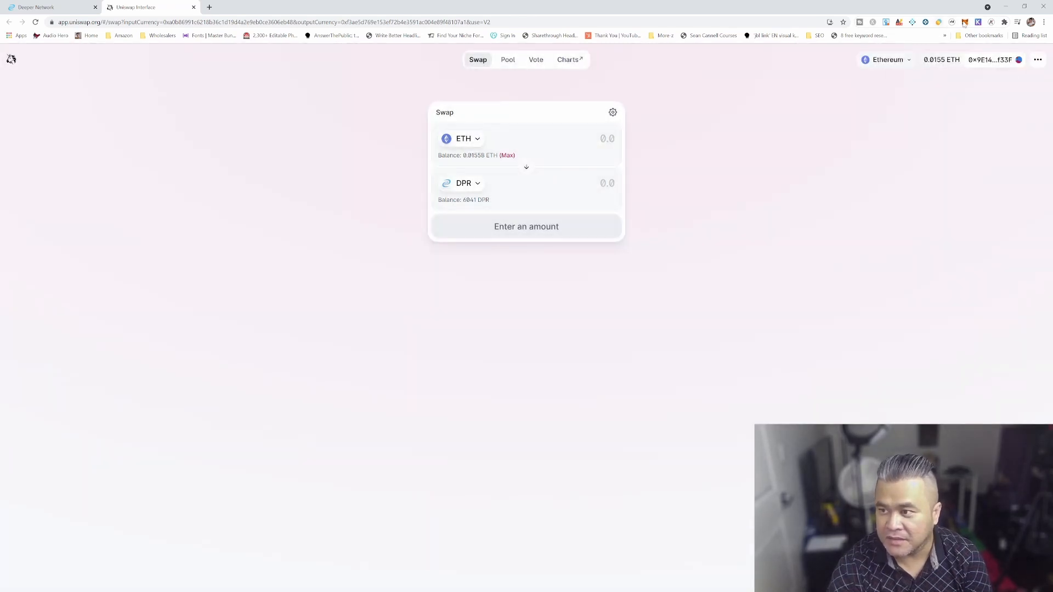
{"action": "mouse_move", "coordinate": [952, 125]}
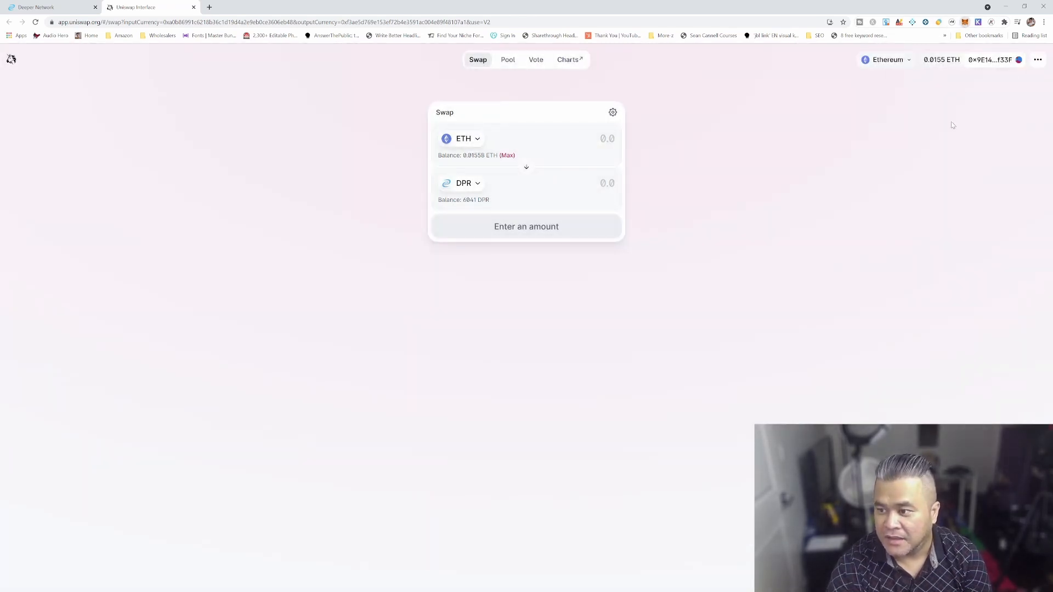
{"action": "mouse_move", "coordinate": [896, 188]}
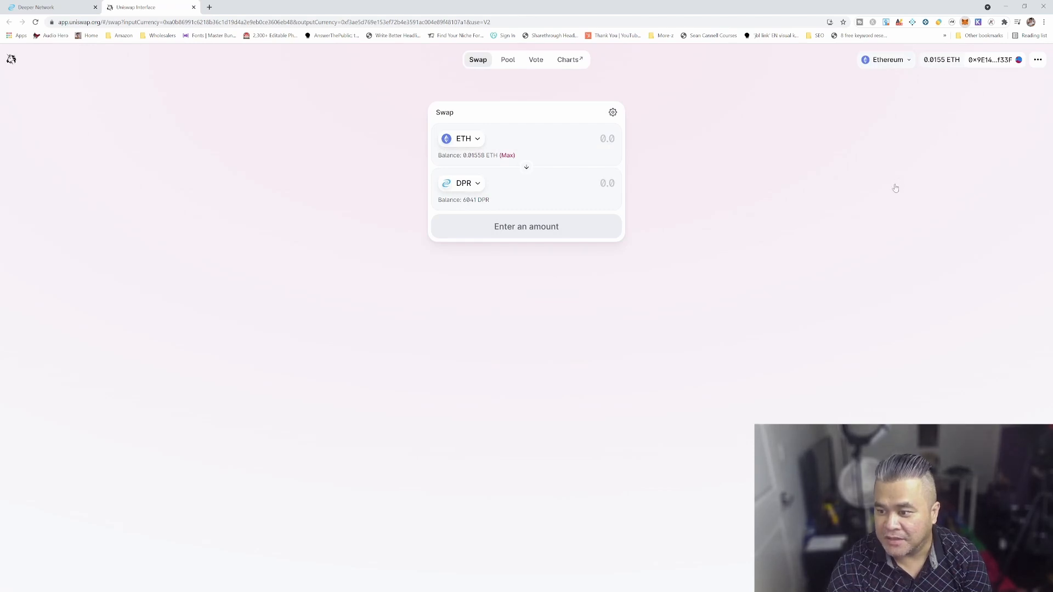
{"action": "mouse_move", "coordinate": [901, 238]}
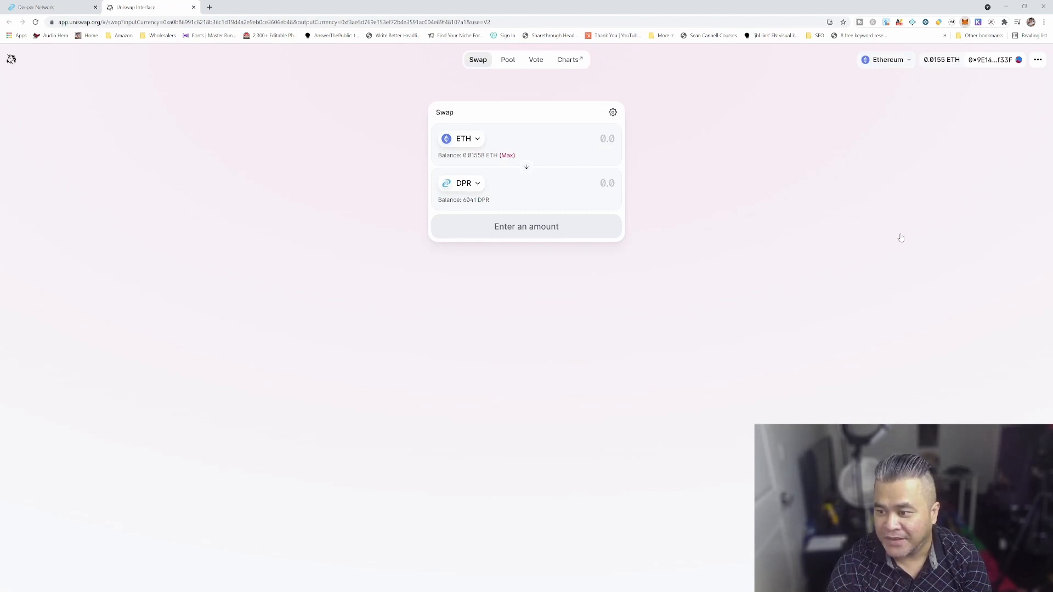